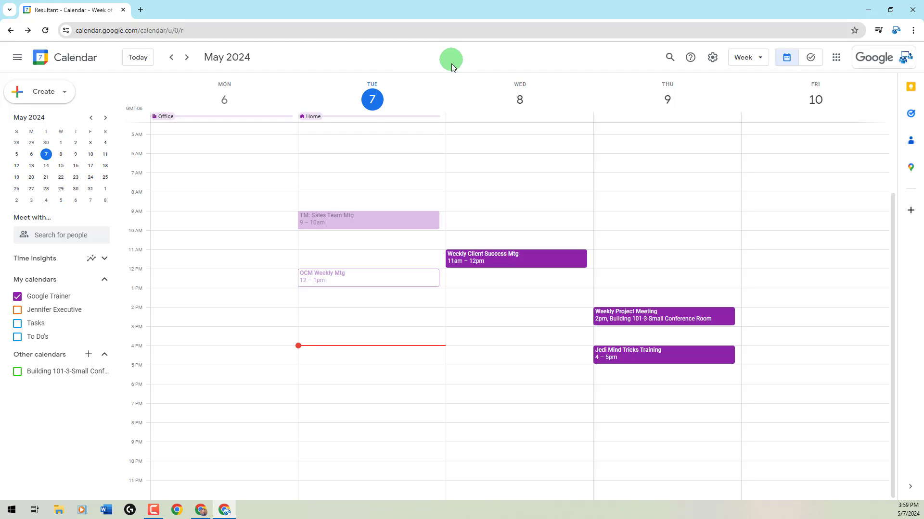
mouse_move(186, 97)
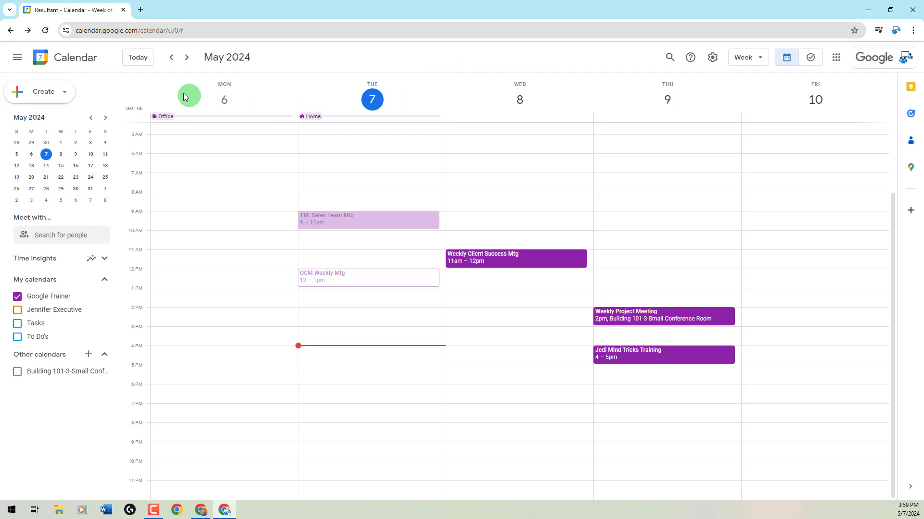
mouse_move(179, 163)
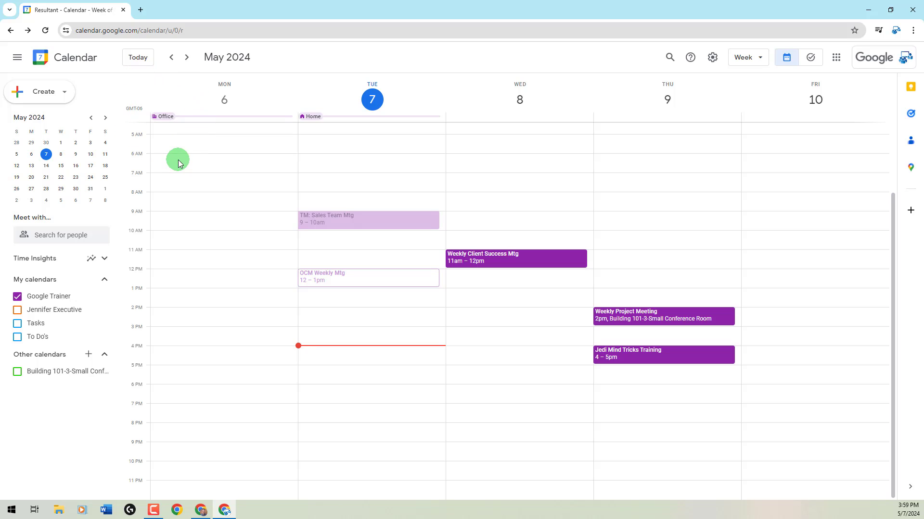
mouse_move(182, 162)
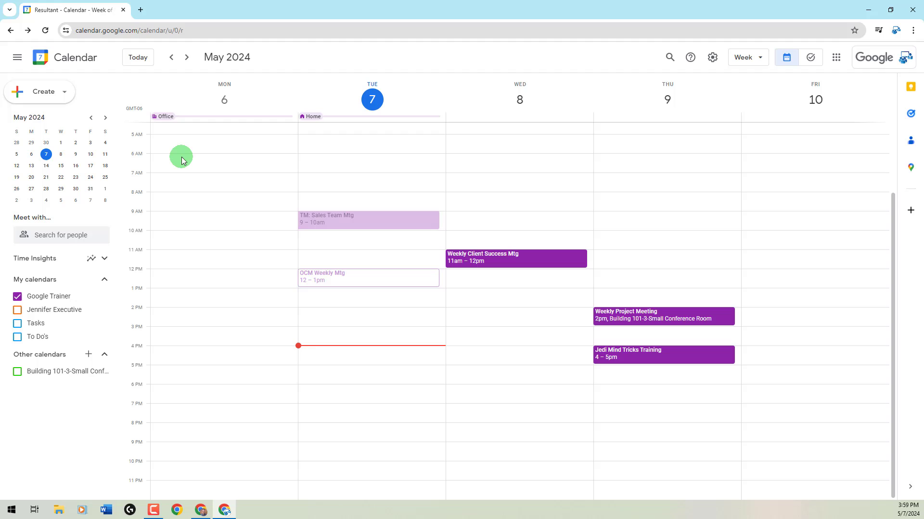
mouse_move(200, 142)
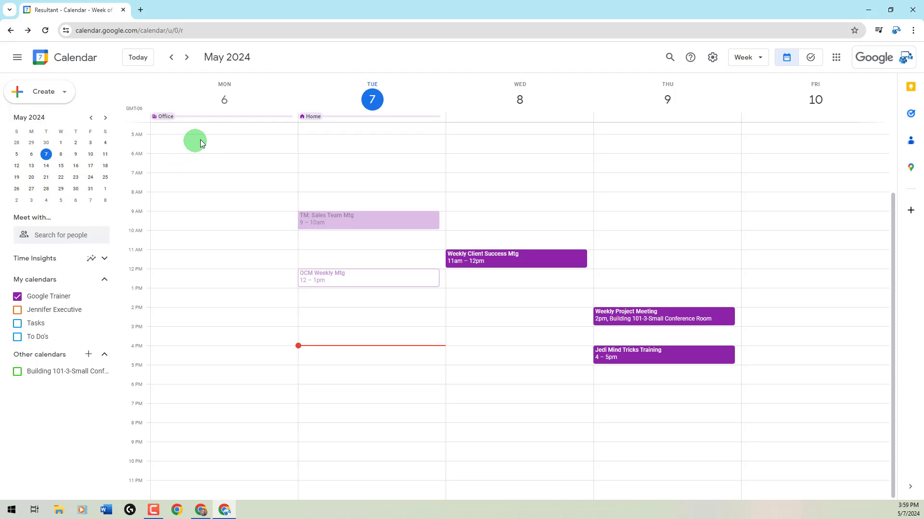
mouse_move(146, 98)
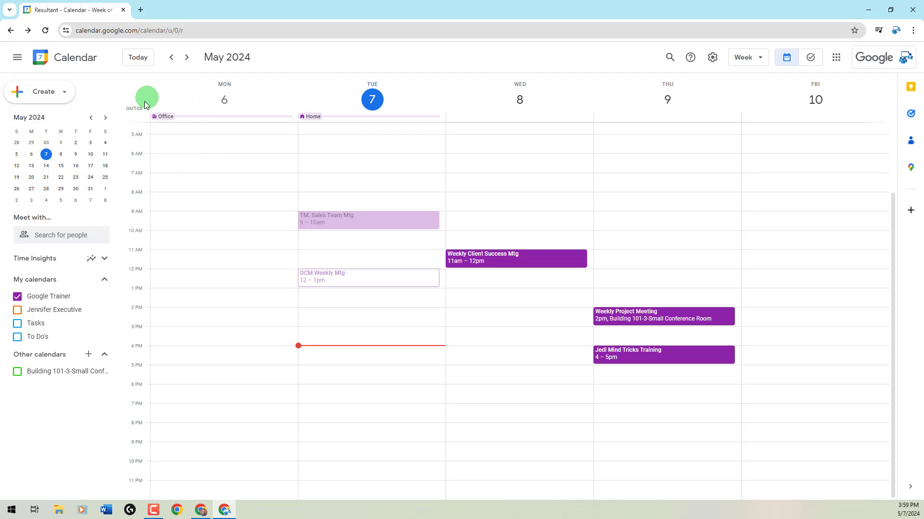
mouse_move(318, 138)
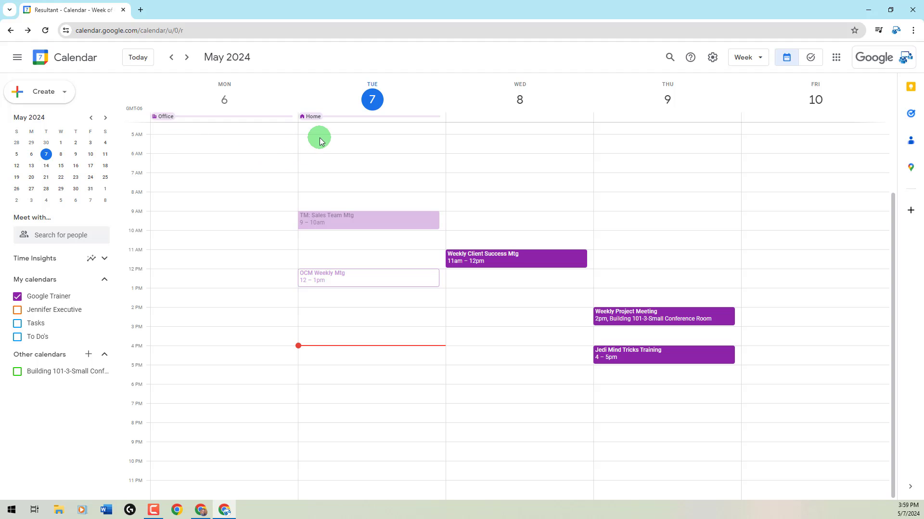
mouse_move(357, 147)
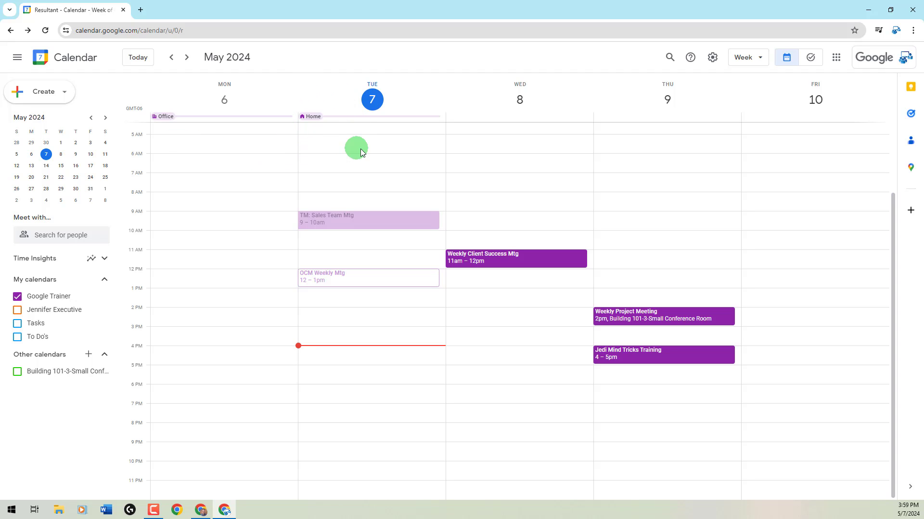
mouse_move(517, 147)
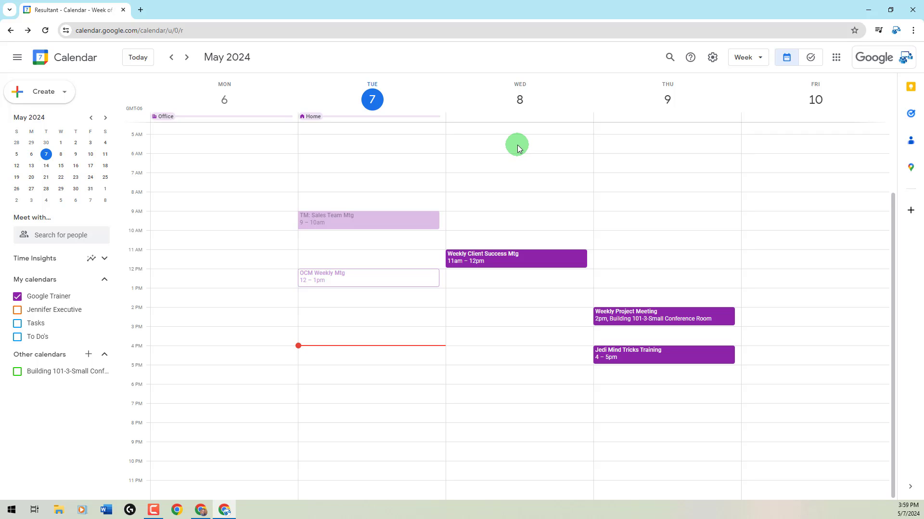
mouse_move(653, 119)
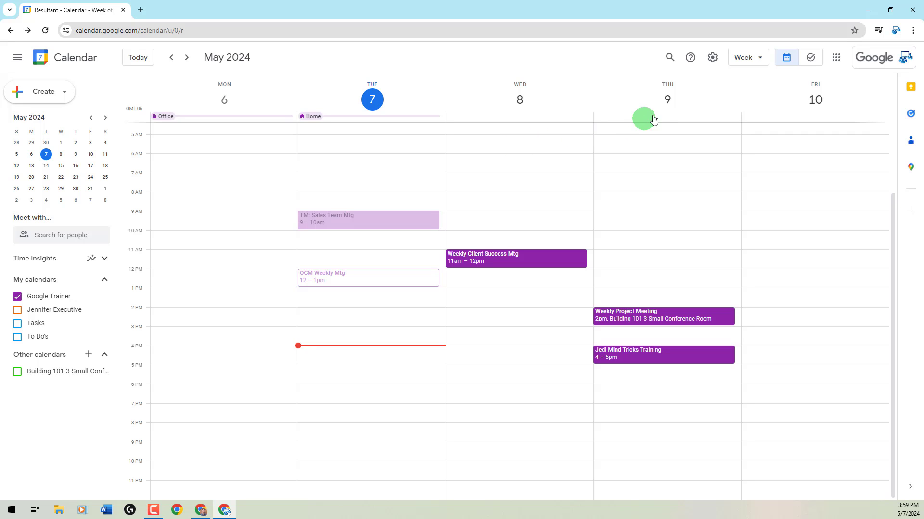
mouse_move(711, 57)
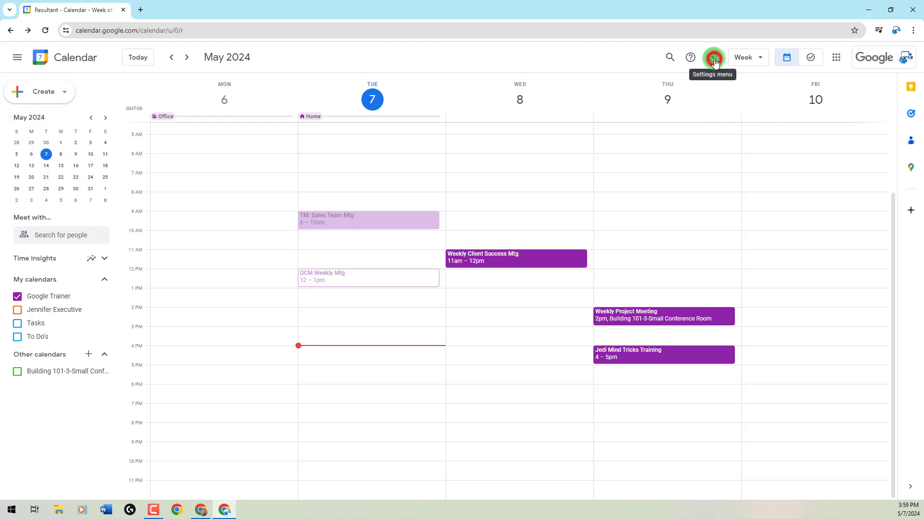
Go to Settings > Working hours & location to view Monday at Office, Tuesday at Home
click(711, 58)
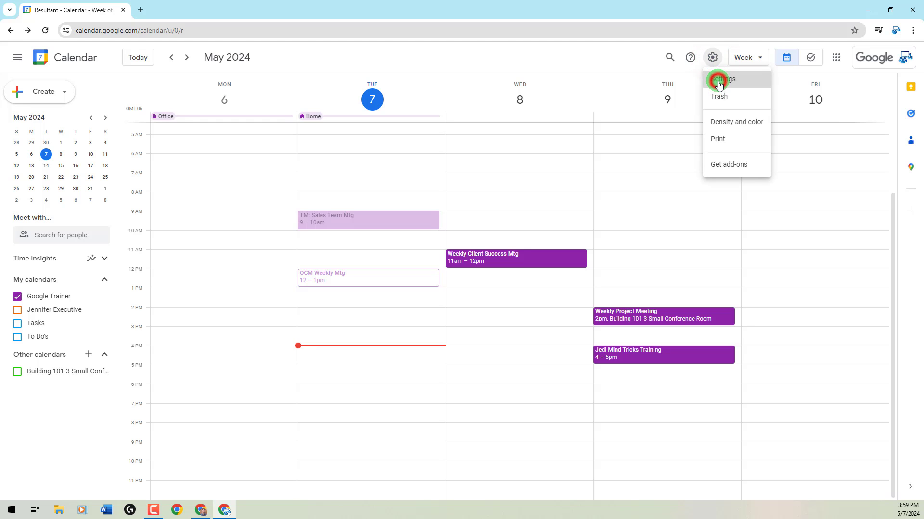
click(722, 79)
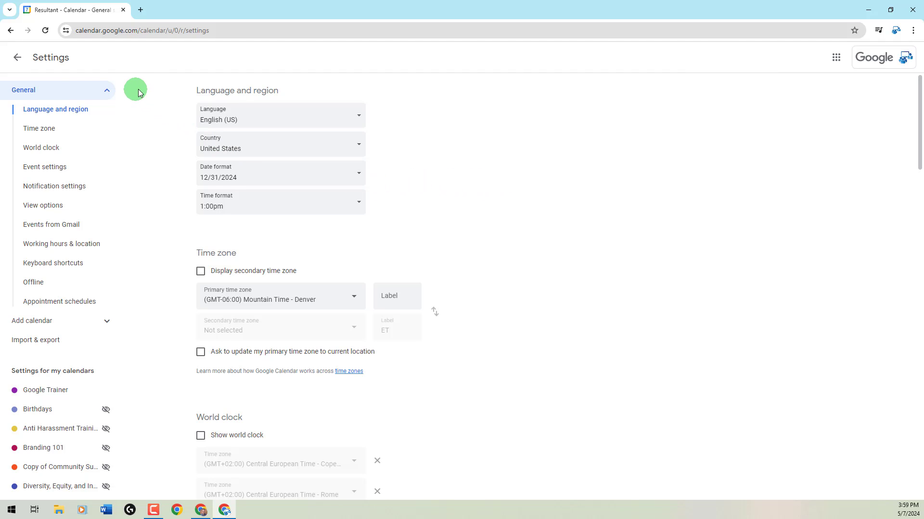
mouse_move(89, 78)
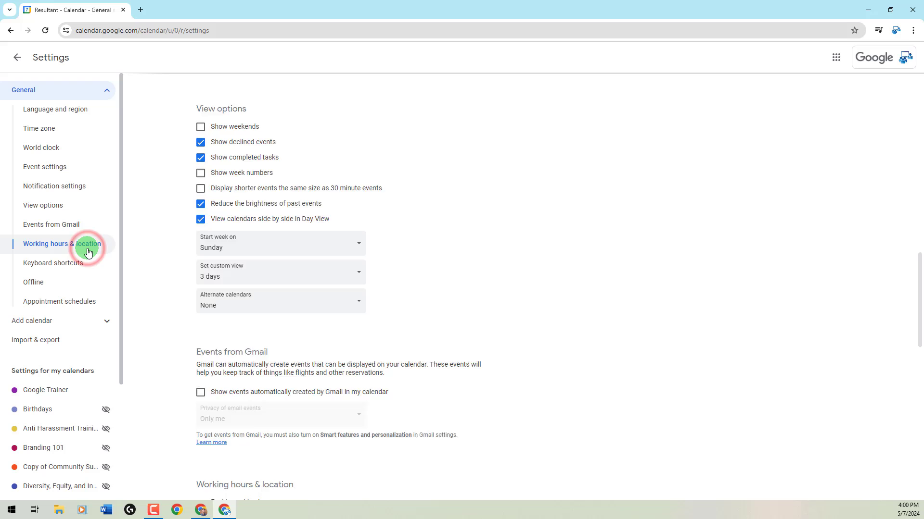
click(62, 243)
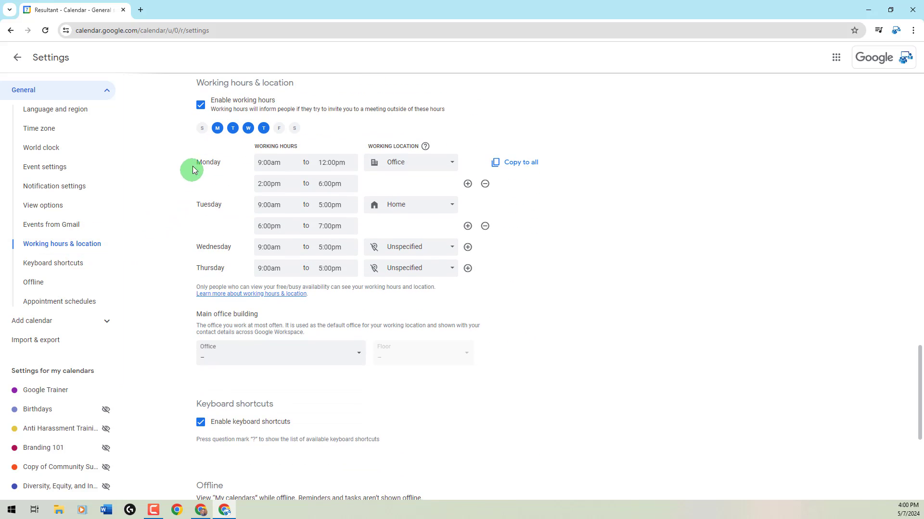
mouse_move(194, 155)
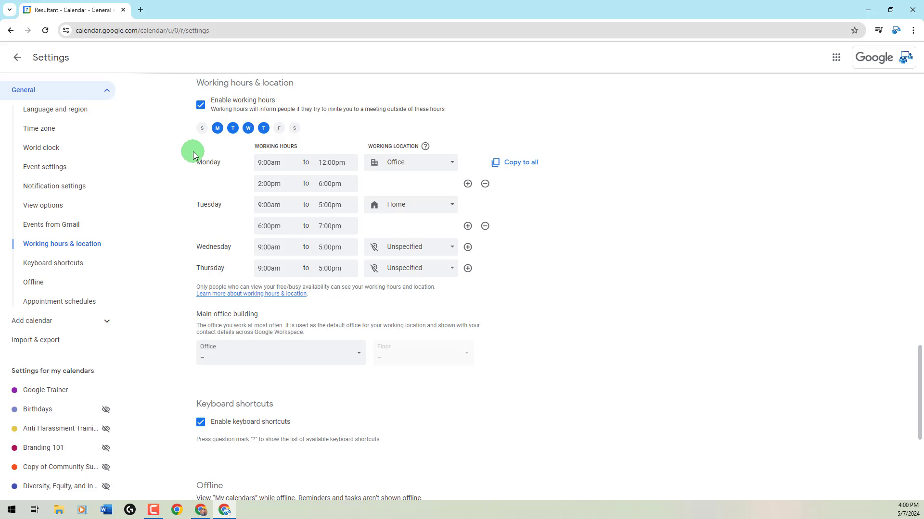
mouse_move(257, 244)
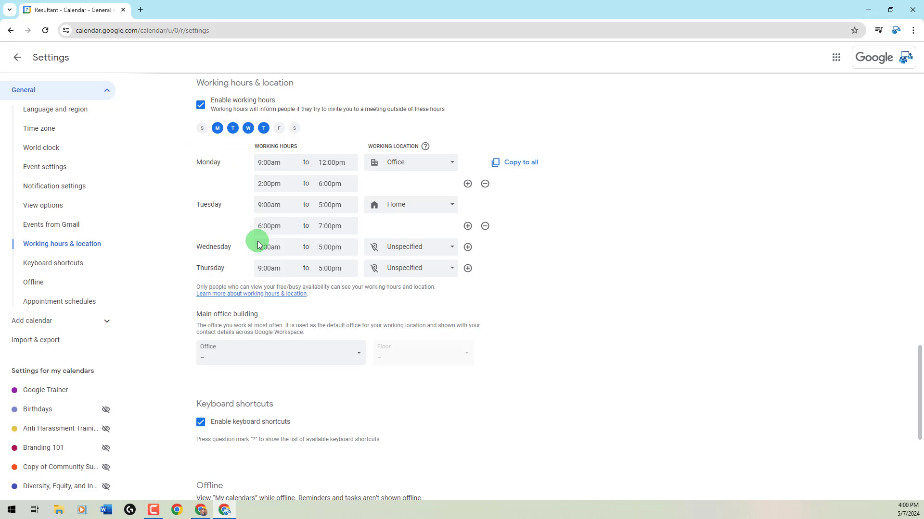
mouse_move(247, 171)
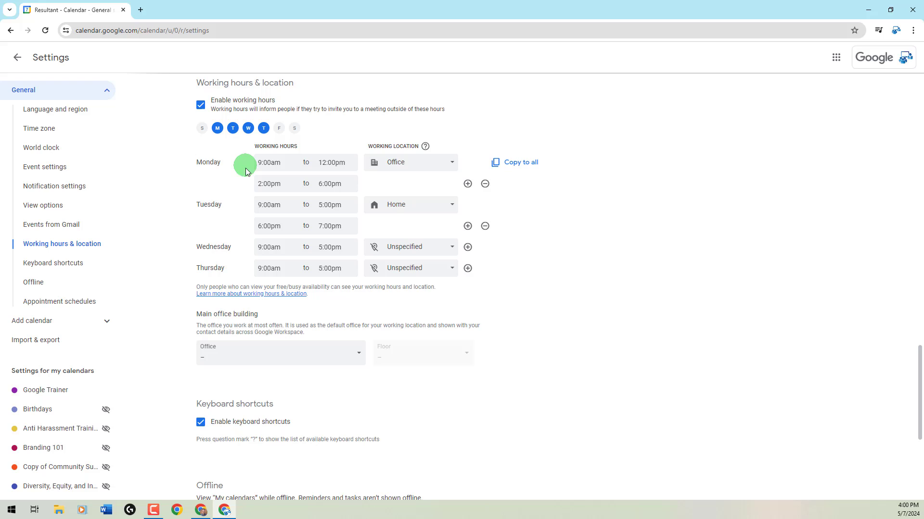
mouse_move(383, 126)
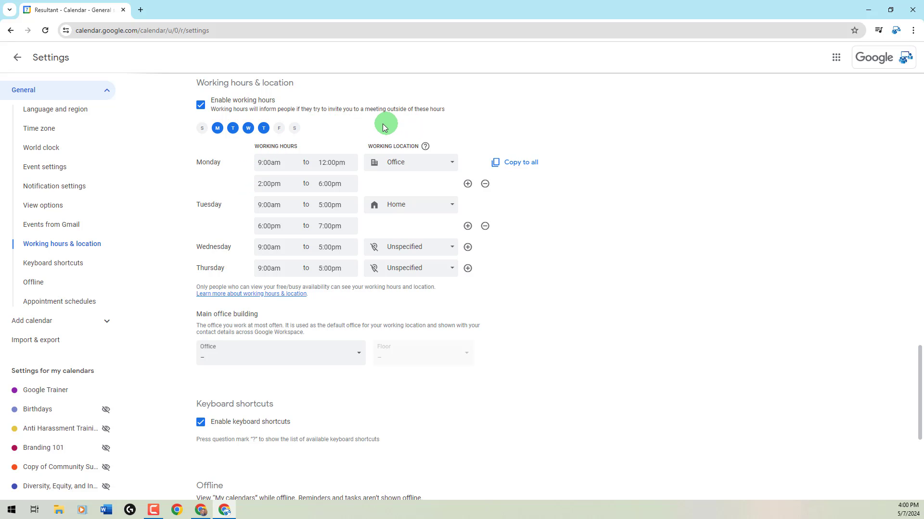
mouse_move(468, 162)
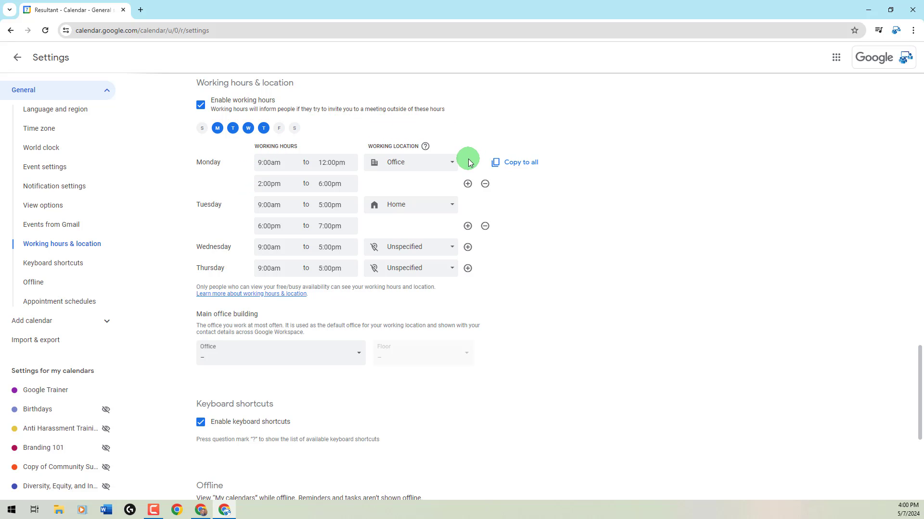
mouse_move(495, 240)
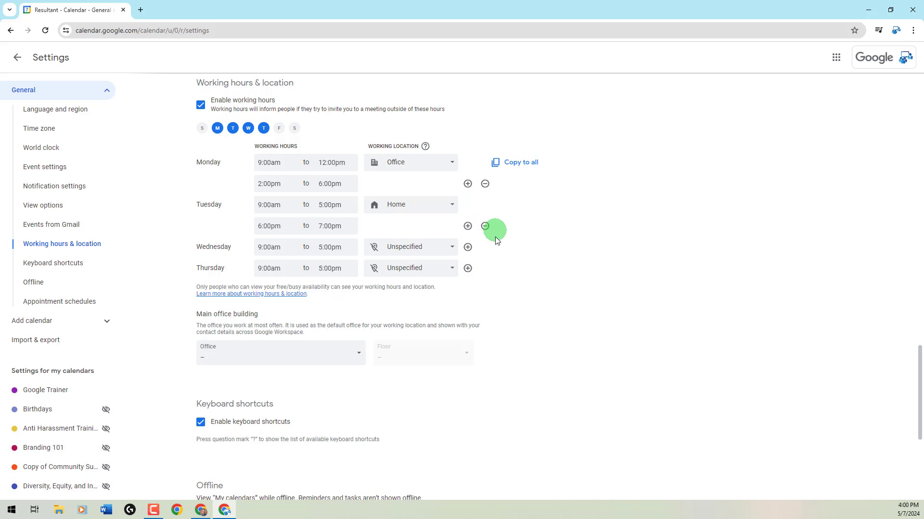
mouse_move(487, 255)
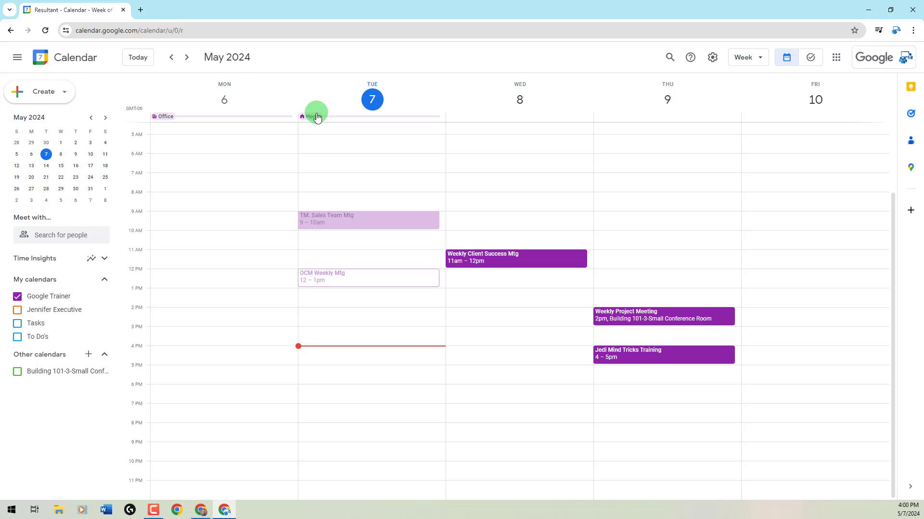
View and dismiss Tuesday's Home working-location details, returning to the May 6–10 week
click(312, 116)
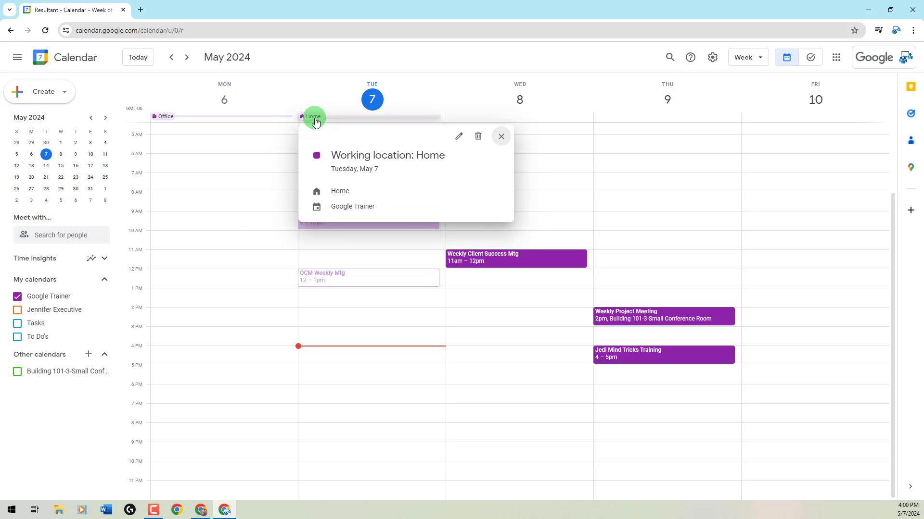
mouse_move(459, 136)
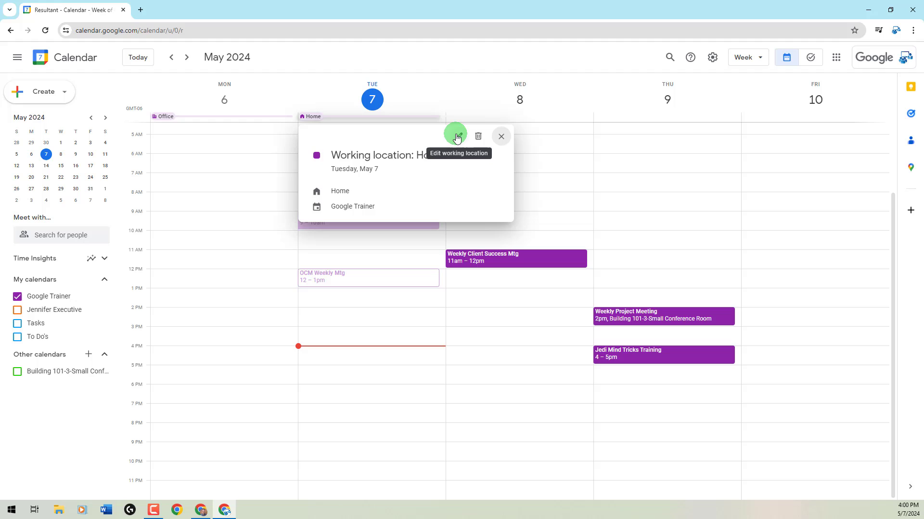
mouse_move(500, 136)
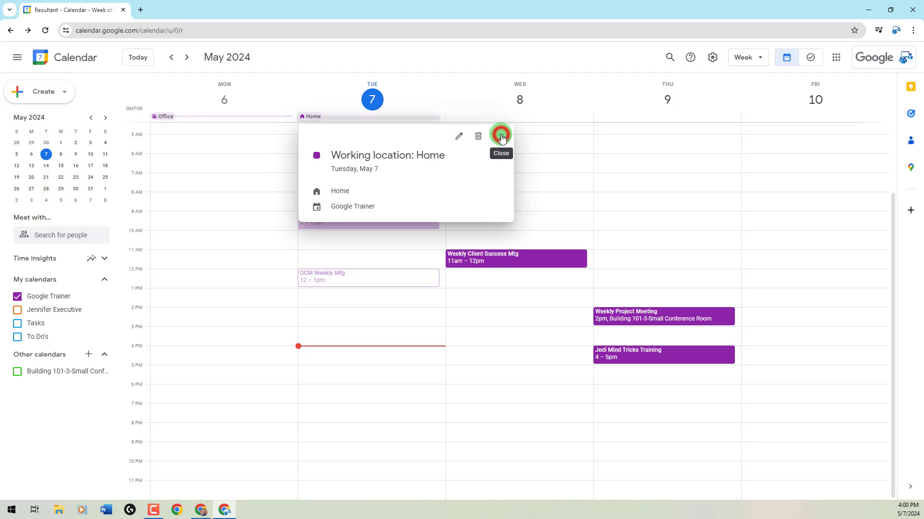
click(501, 137)
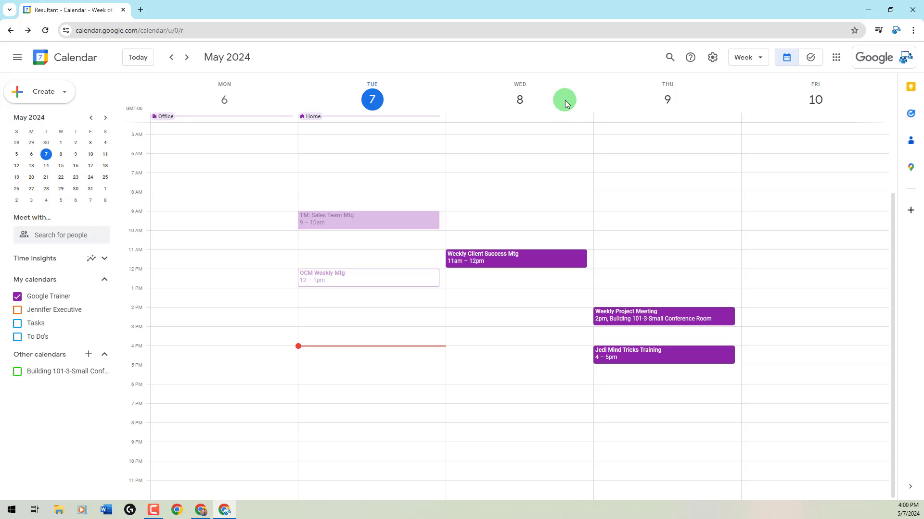
mouse_move(468, 116)
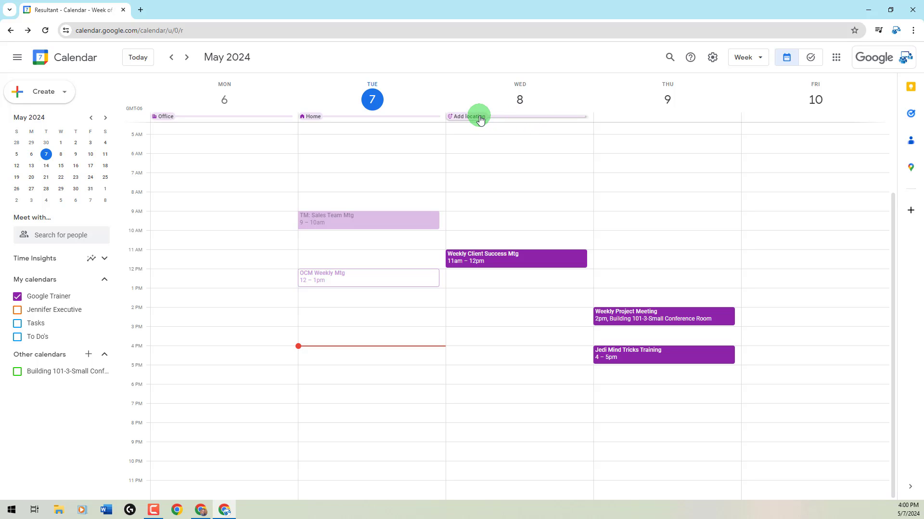
Begin a Wednesday, May 8 working-location entry and list its other-location options
click(468, 116)
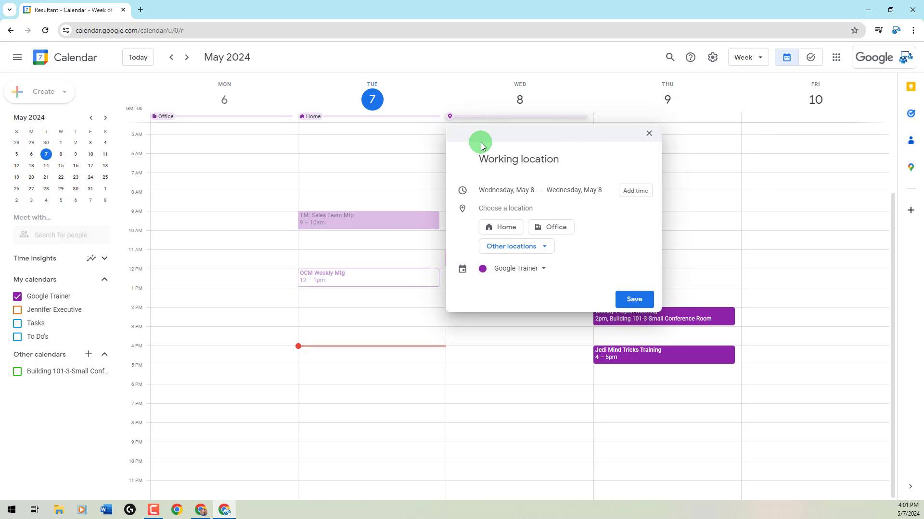
mouse_move(465, 207)
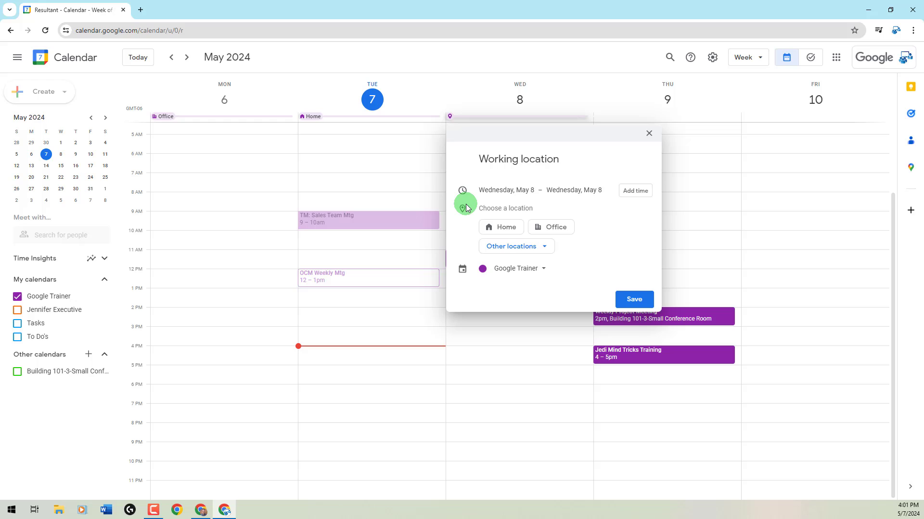
mouse_move(464, 245)
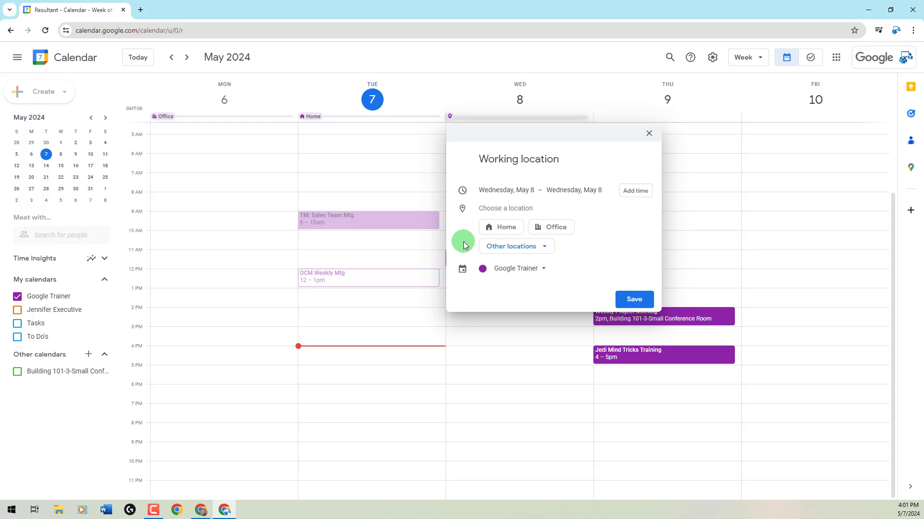
click(514, 246)
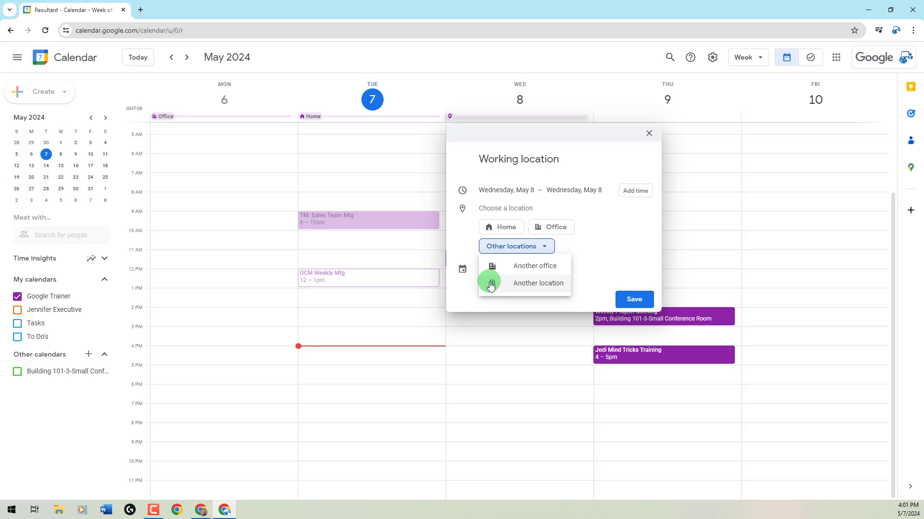
mouse_move(534, 287)
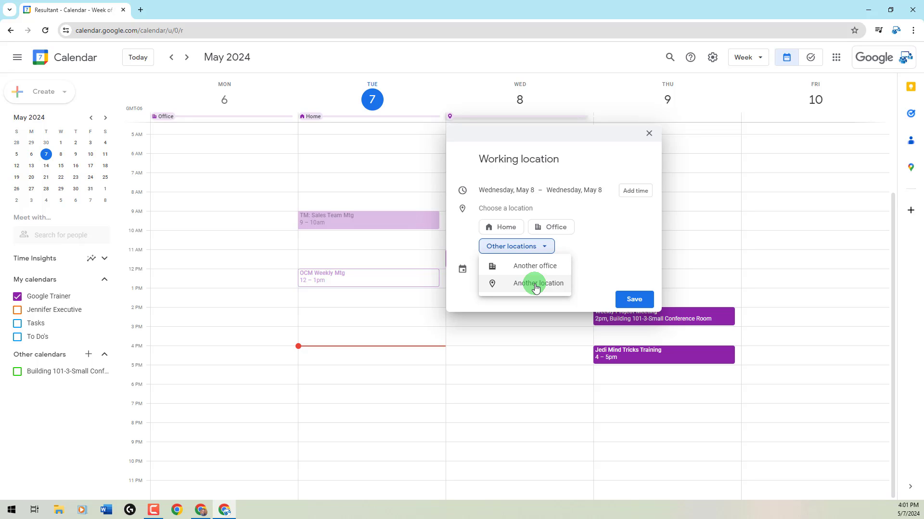
mouse_move(610, 235)
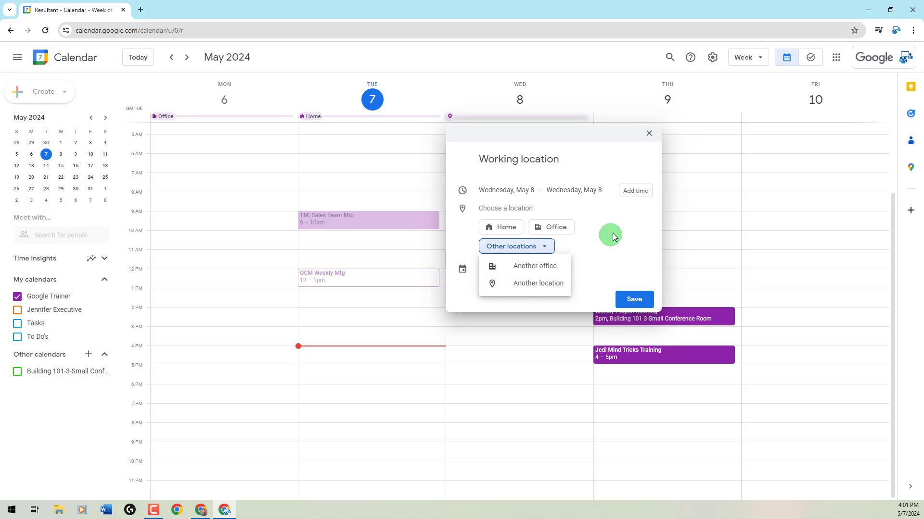
mouse_move(630, 212)
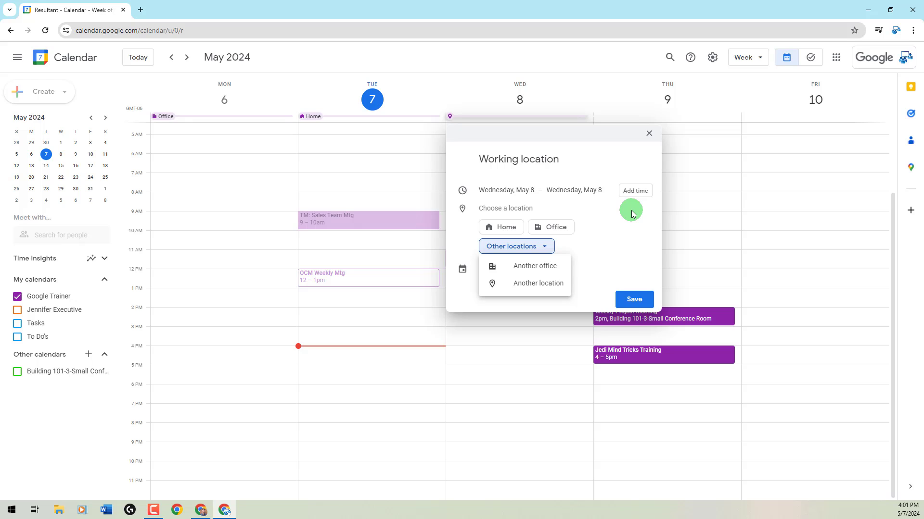
mouse_move(646, 173)
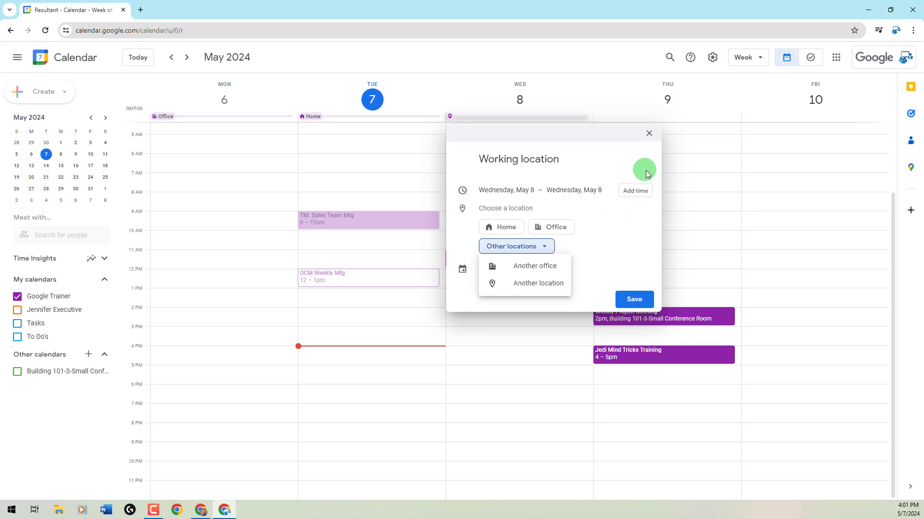
mouse_move(633, 217)
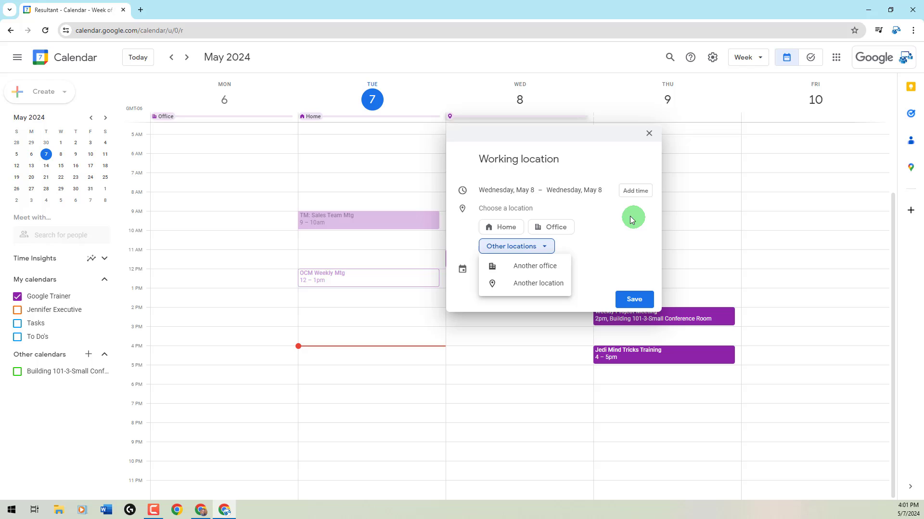
mouse_move(646, 173)
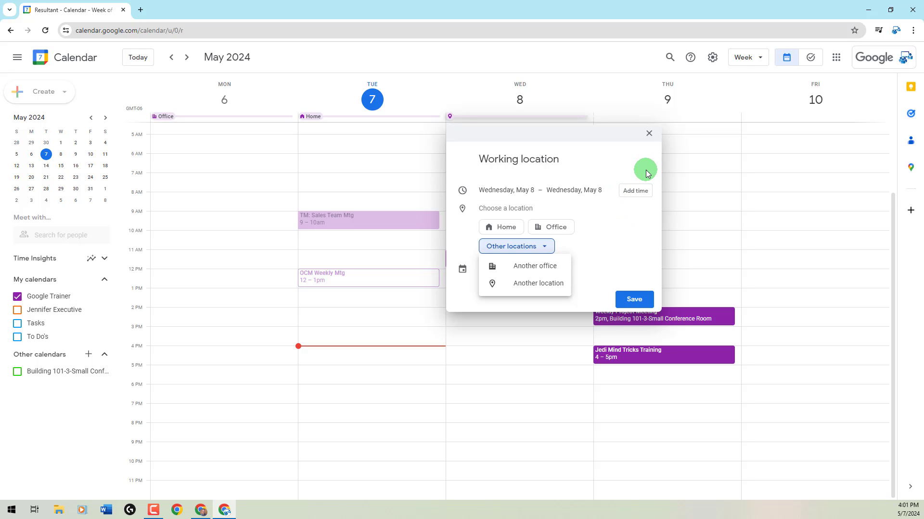
mouse_move(639, 172)
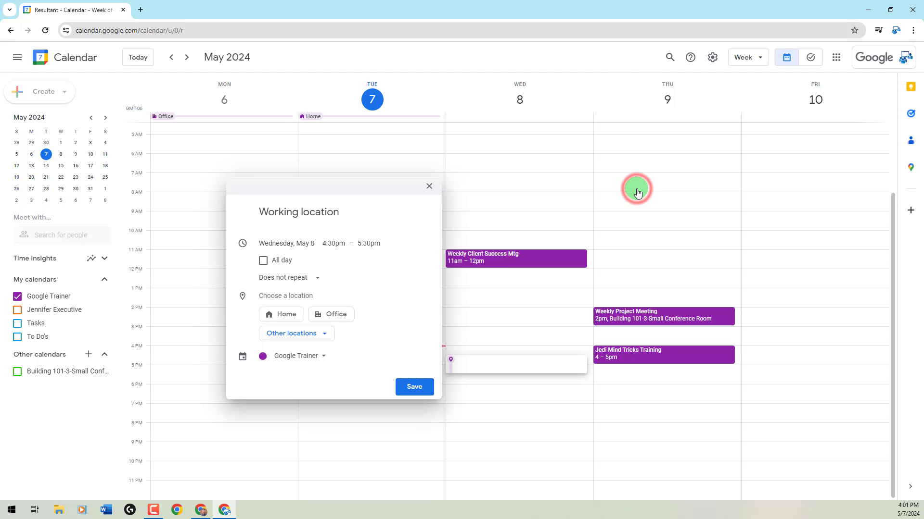
Set Wednesday's entry to 2:00pm–5:00pm and pick Other locations > Another location
click(333, 243)
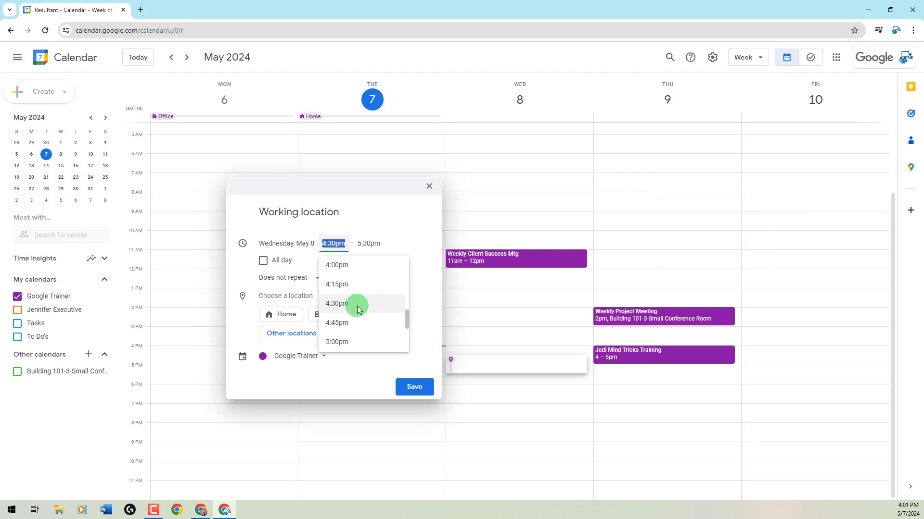
scroll(up, 3)
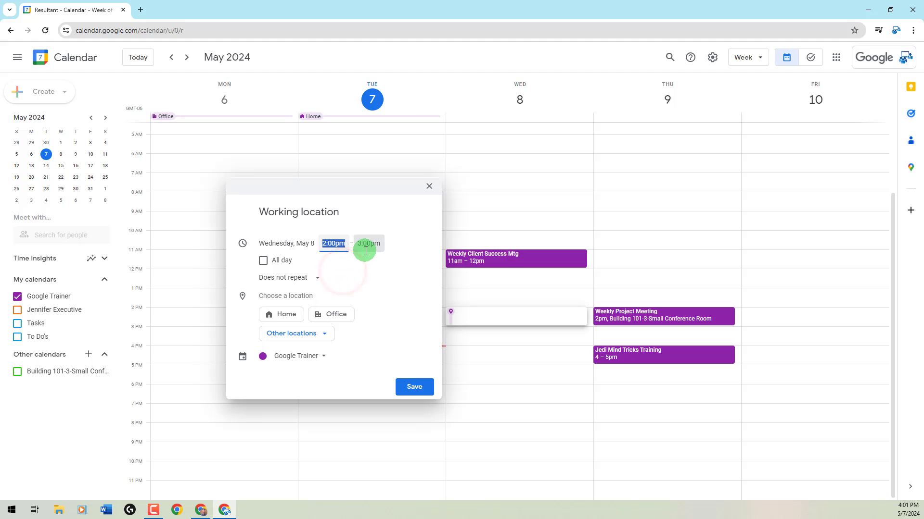
click(367, 243)
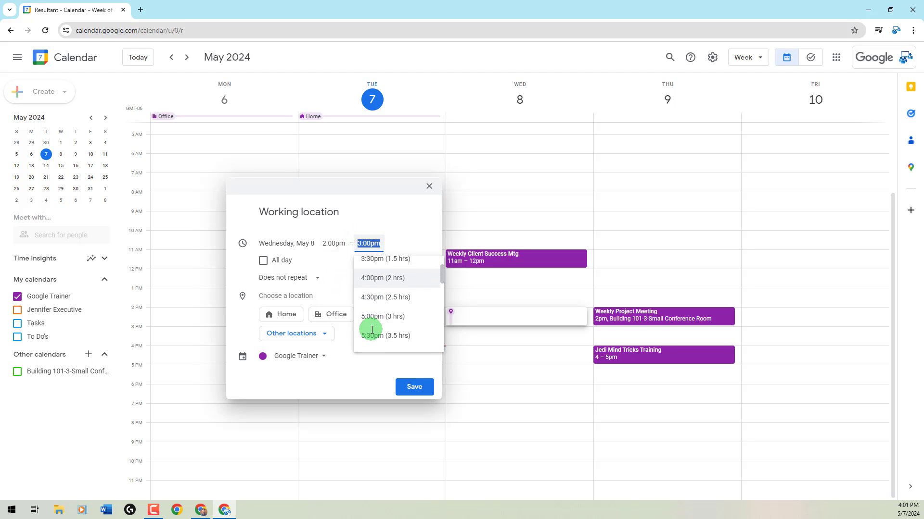
click(382, 317)
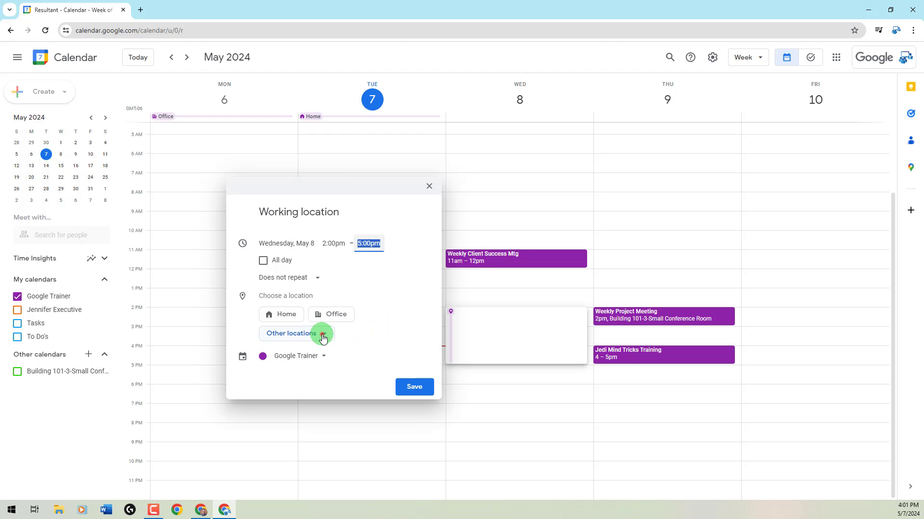
click(296, 334)
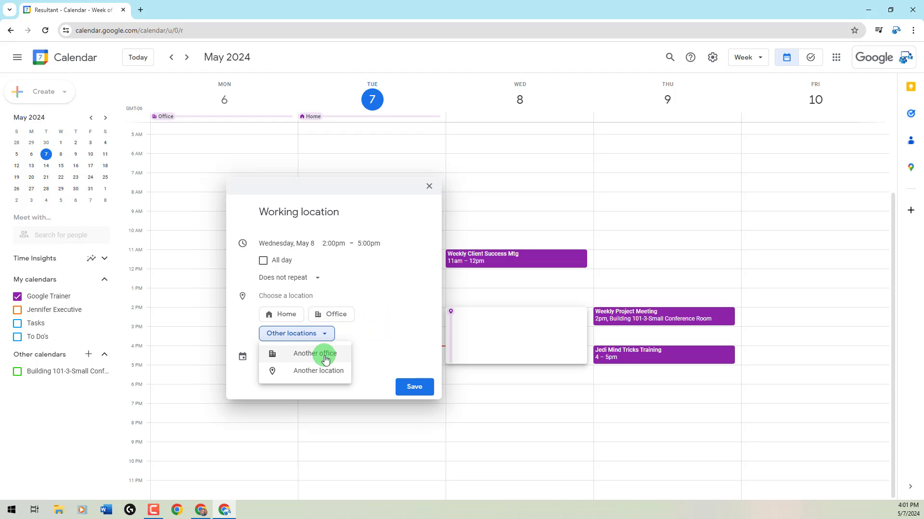
mouse_move(325, 370)
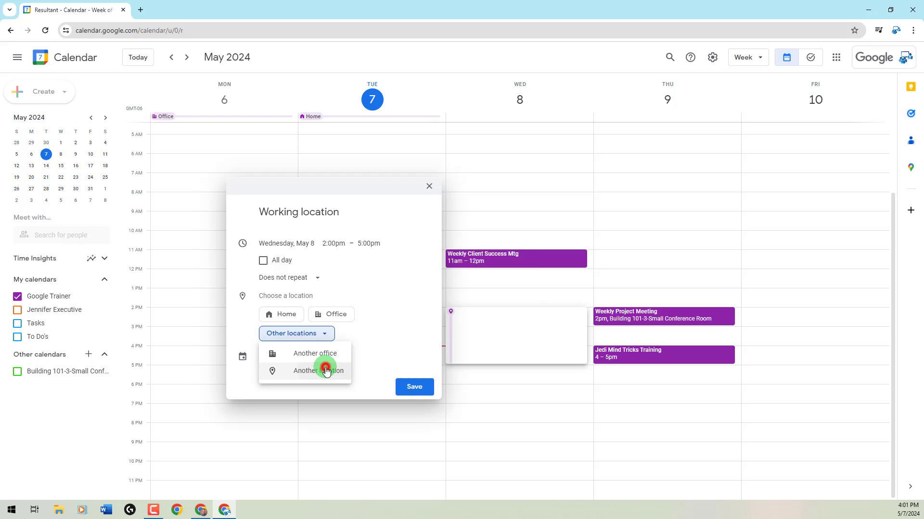
click(316, 370)
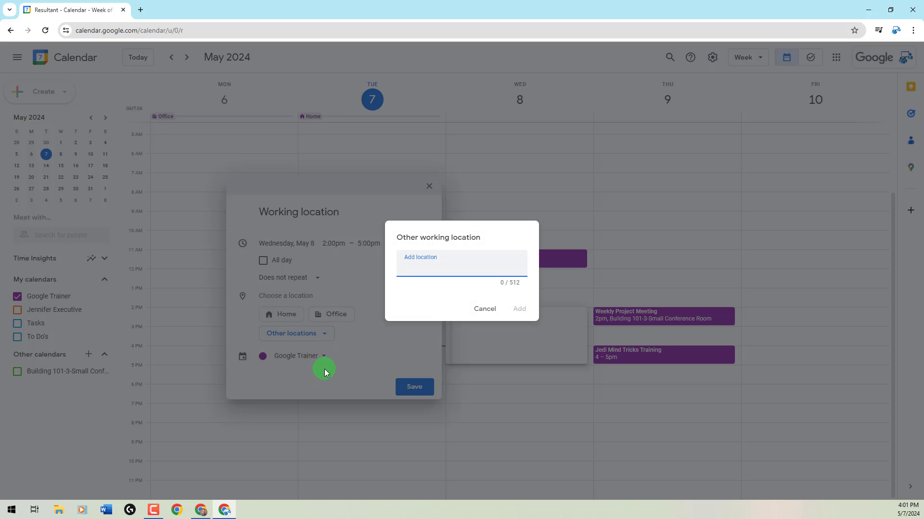
Enter the address '123 Ken Pratt Blvd, Longmont, CO' in the Add location field
text(123)
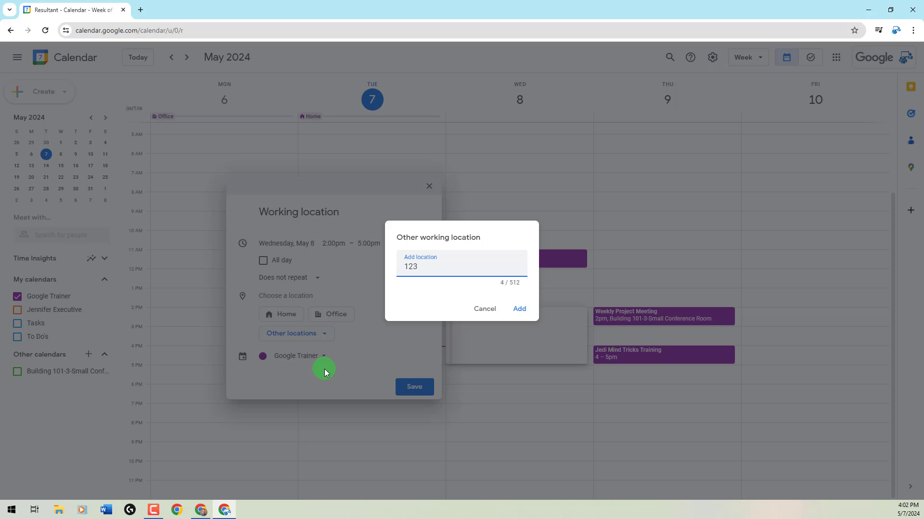
text(Ken)
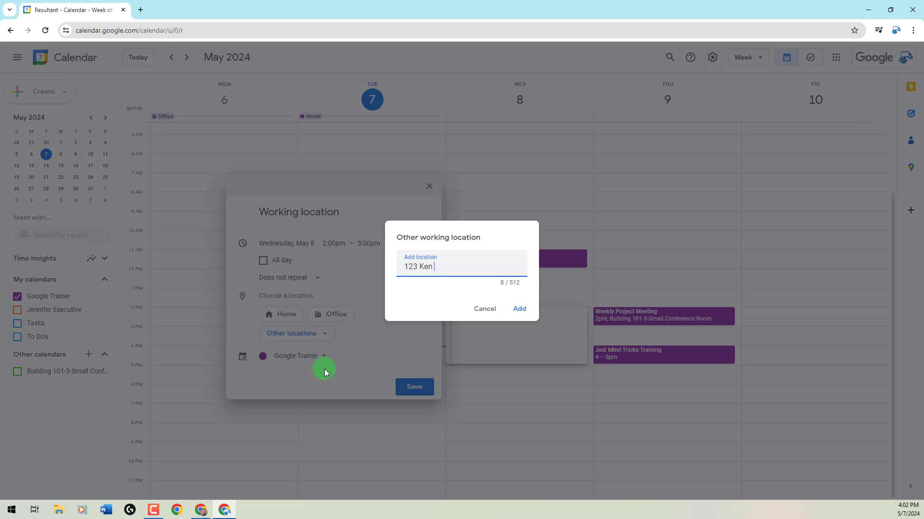
text(Pratt)
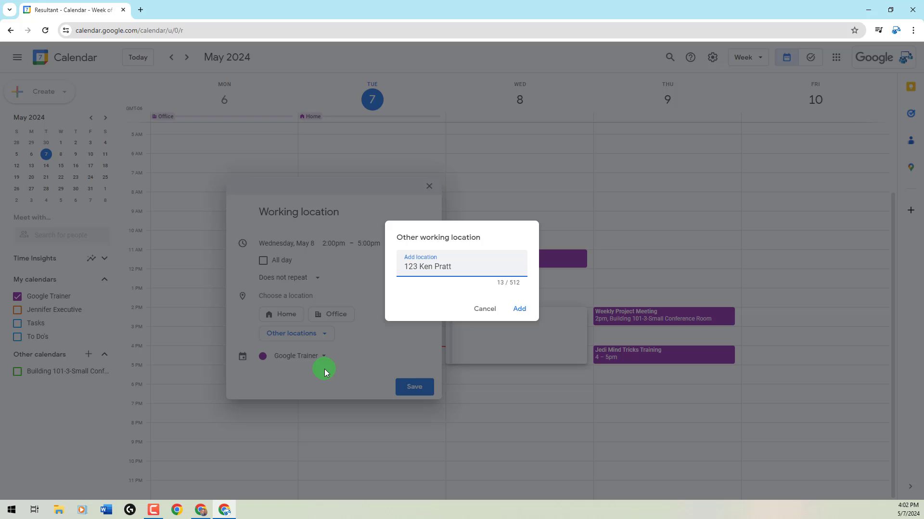
text(Blvd)
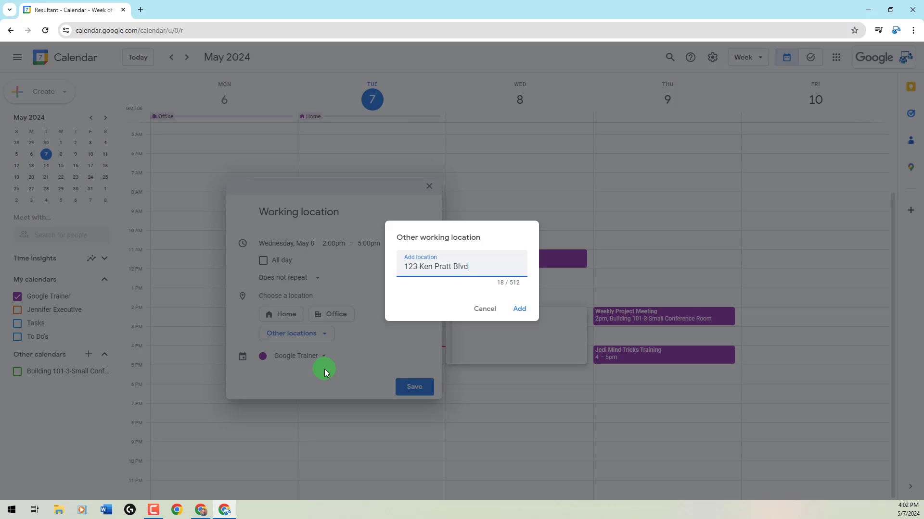
text(, Longmon)
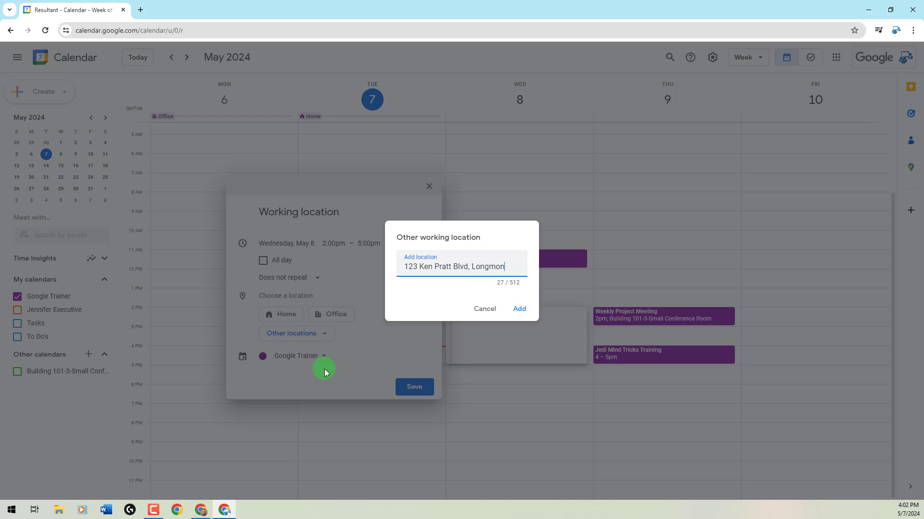
text(t, CO)
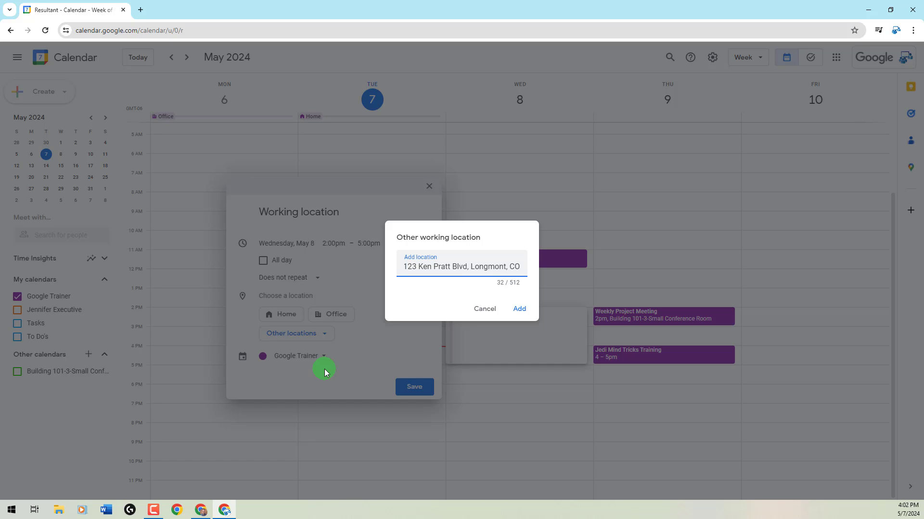
mouse_move(345, 363)
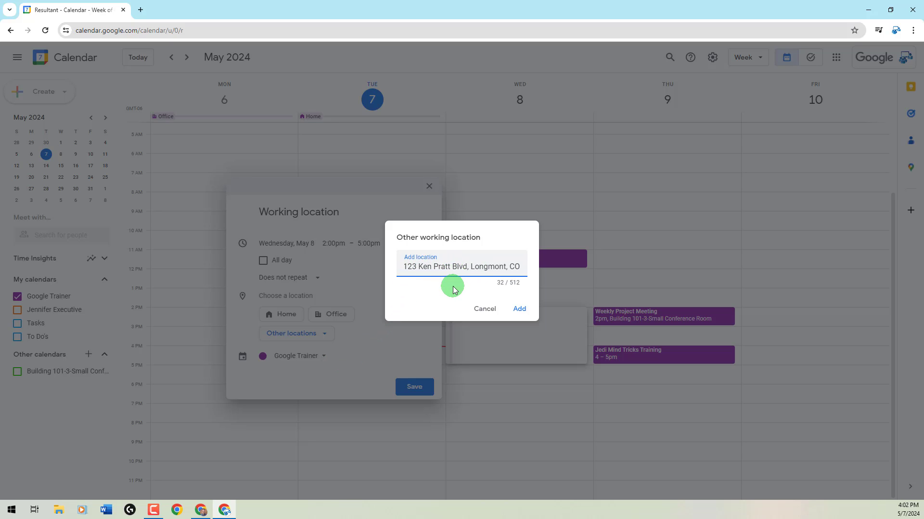
mouse_move(446, 299)
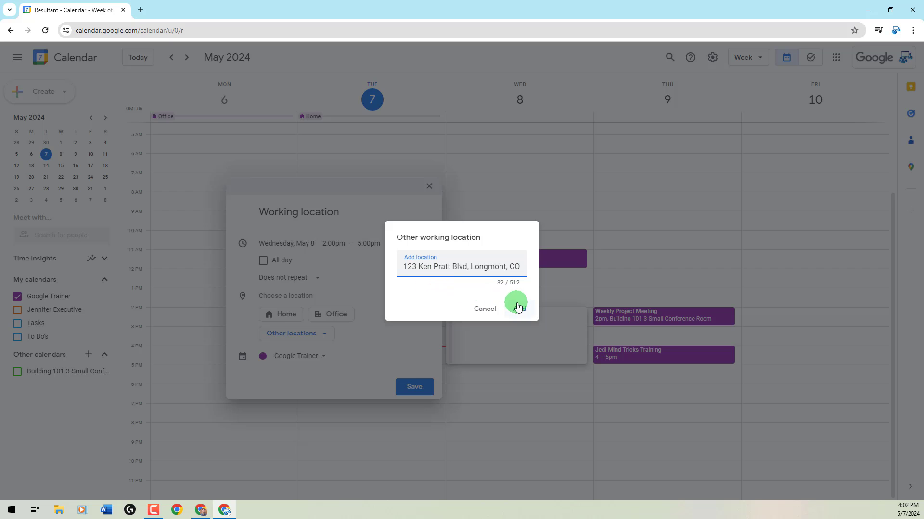
Add the Ken Pratt Blvd address and save Wednesday's 2–5pm working location
click(516, 302)
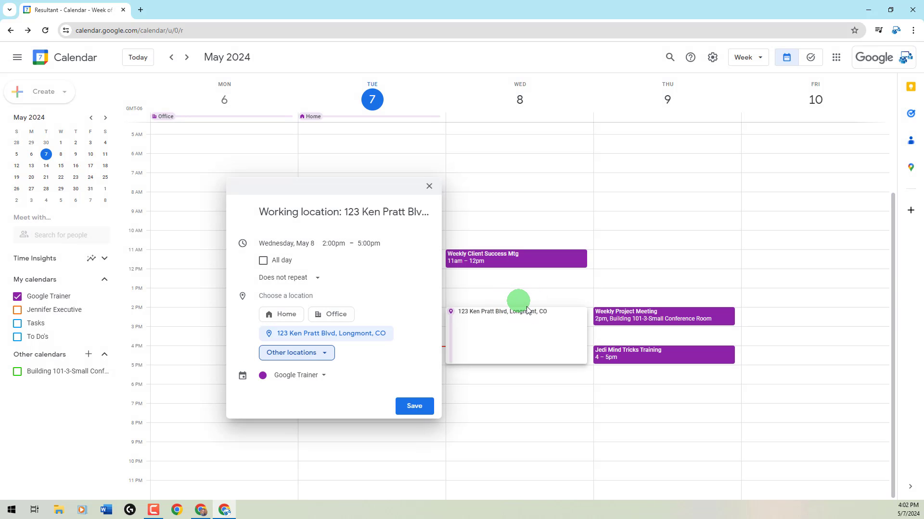
mouse_move(567, 307)
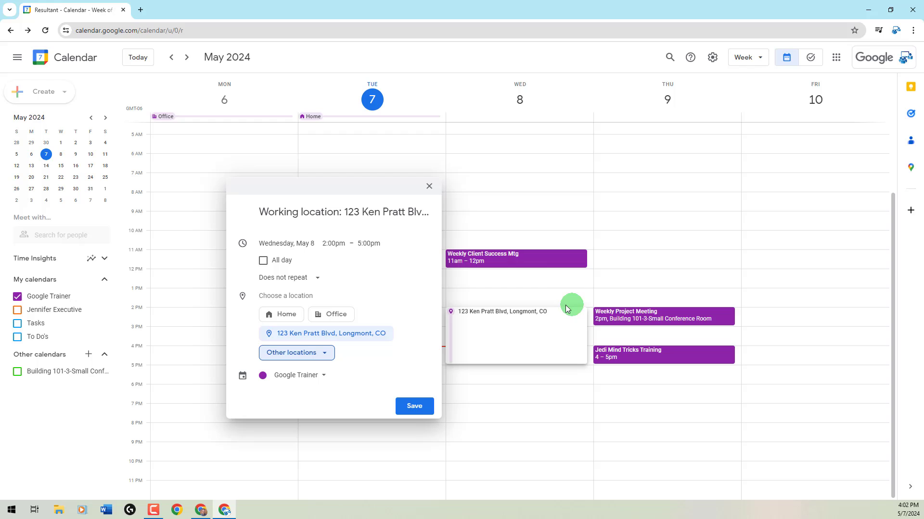
mouse_move(570, 375)
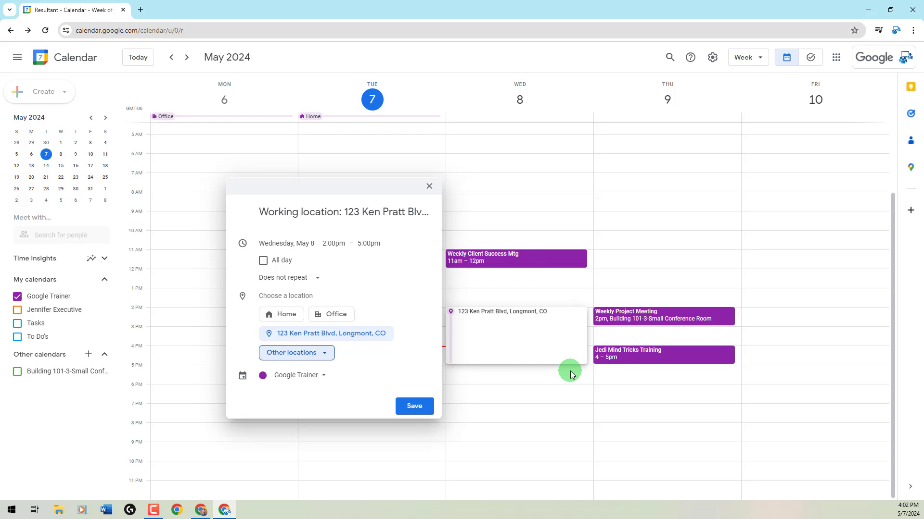
mouse_move(458, 323)
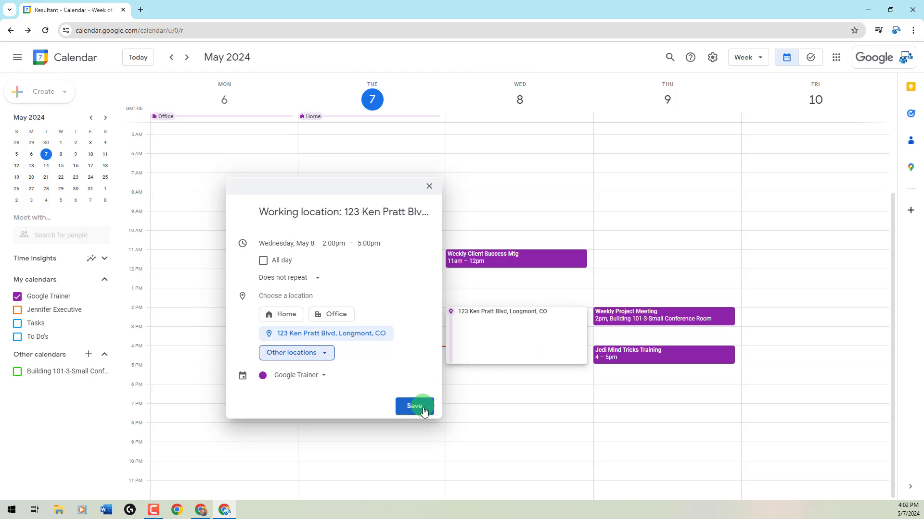
click(415, 405)
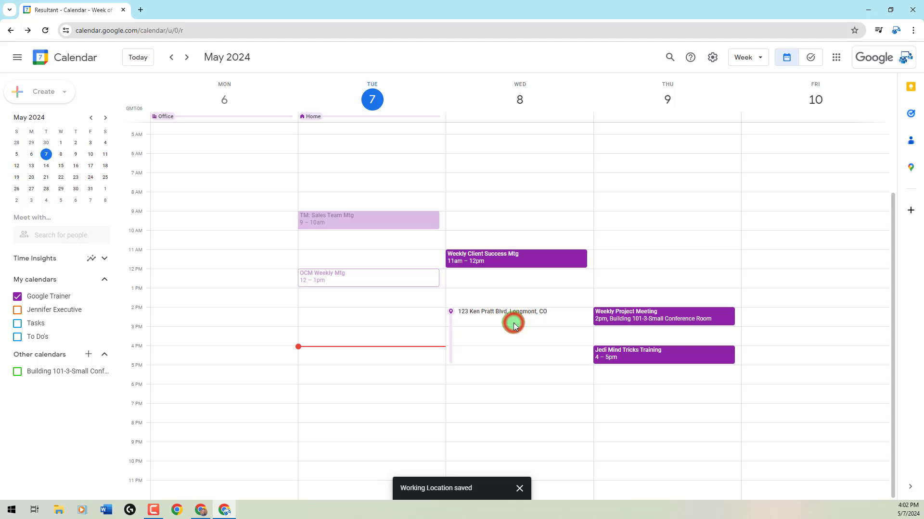
click(520, 321)
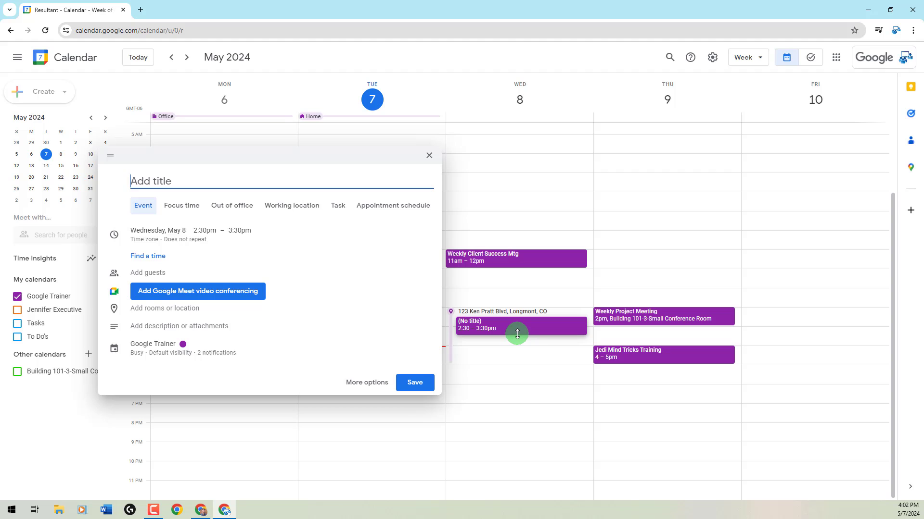
mouse_move(429, 155)
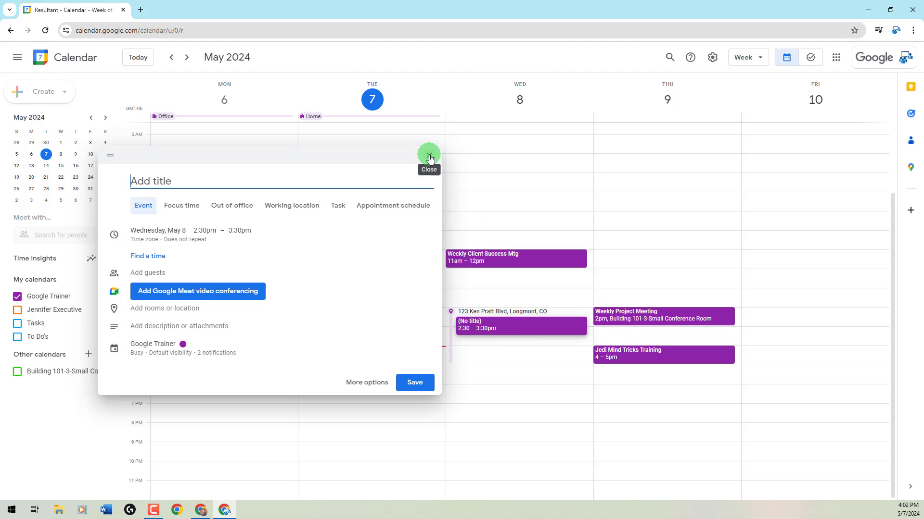
click(428, 155)
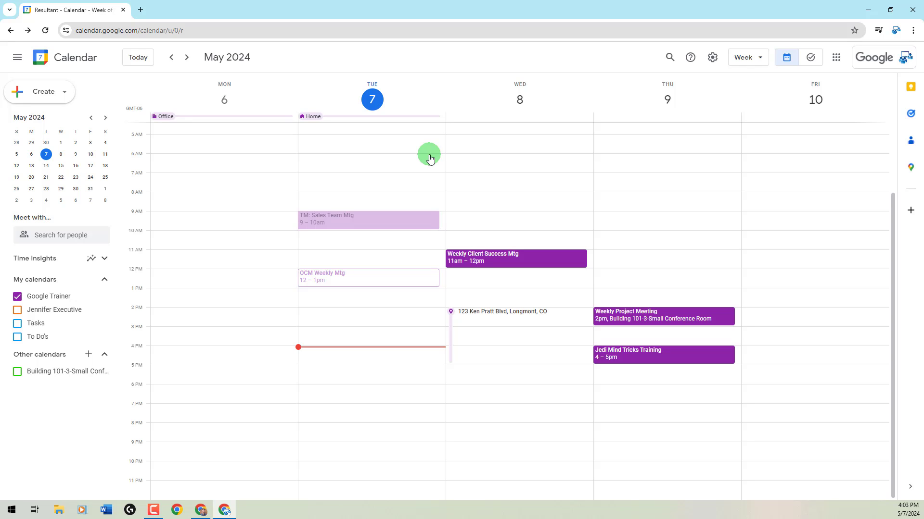
mouse_move(457, 122)
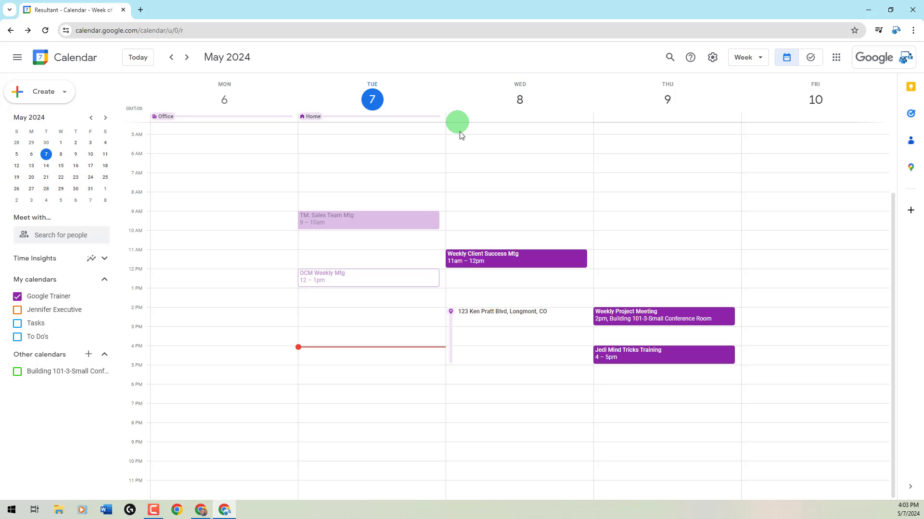
mouse_move(457, 163)
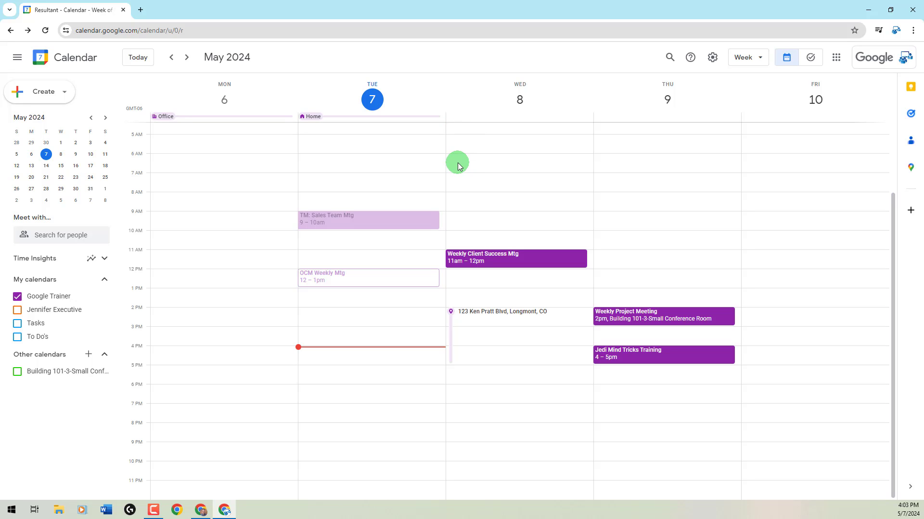
mouse_move(467, 173)
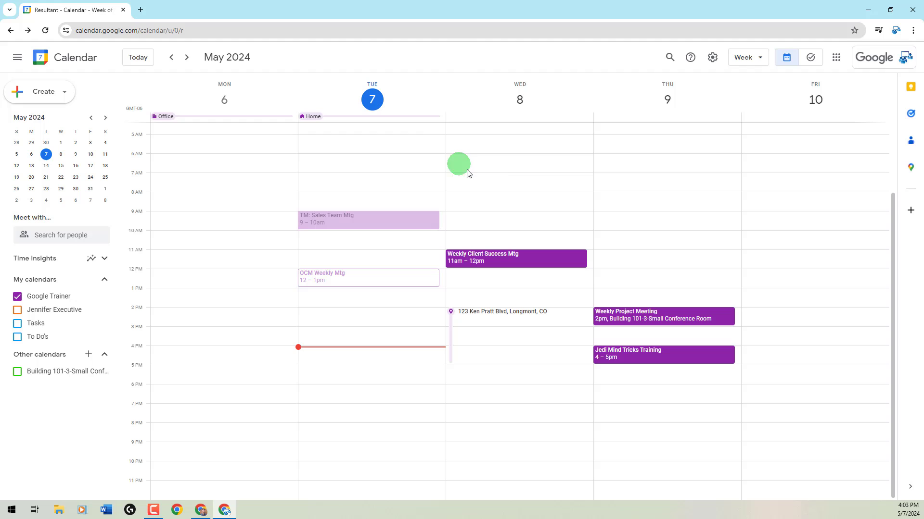
mouse_move(610, 202)
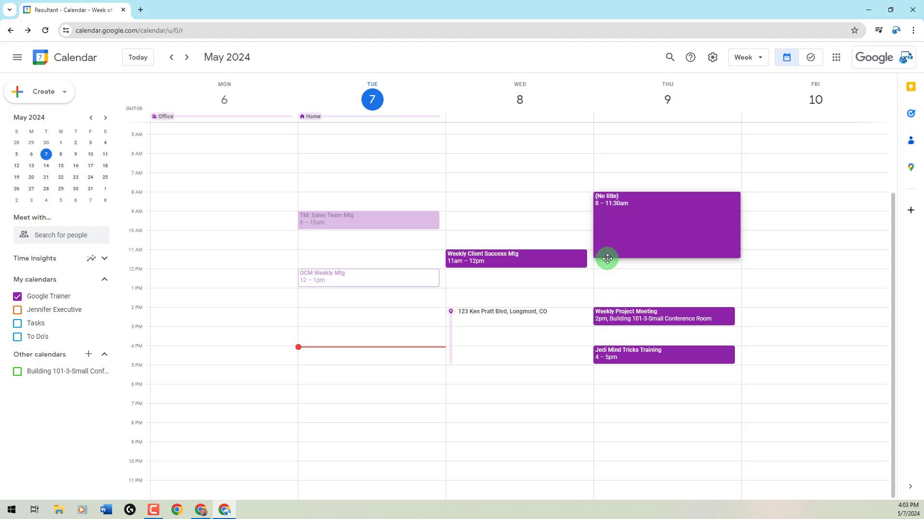
mouse_move(626, 231)
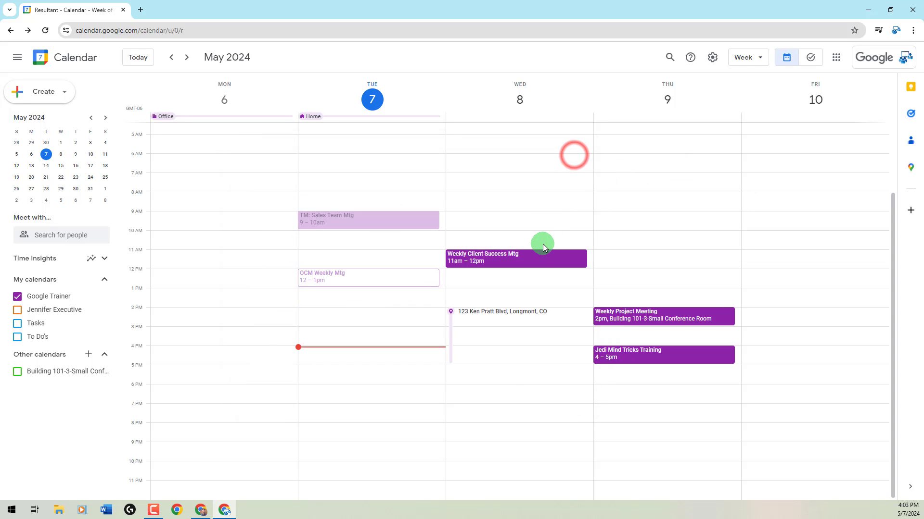
click(573, 155)
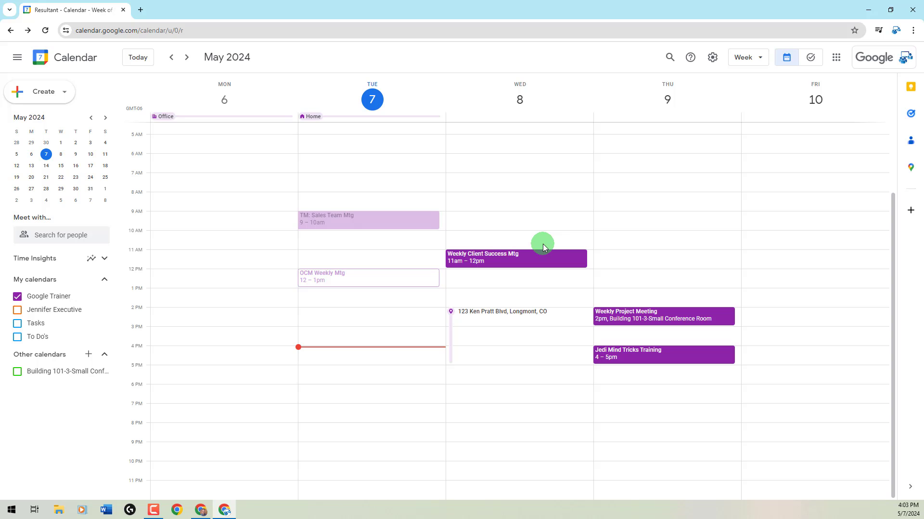